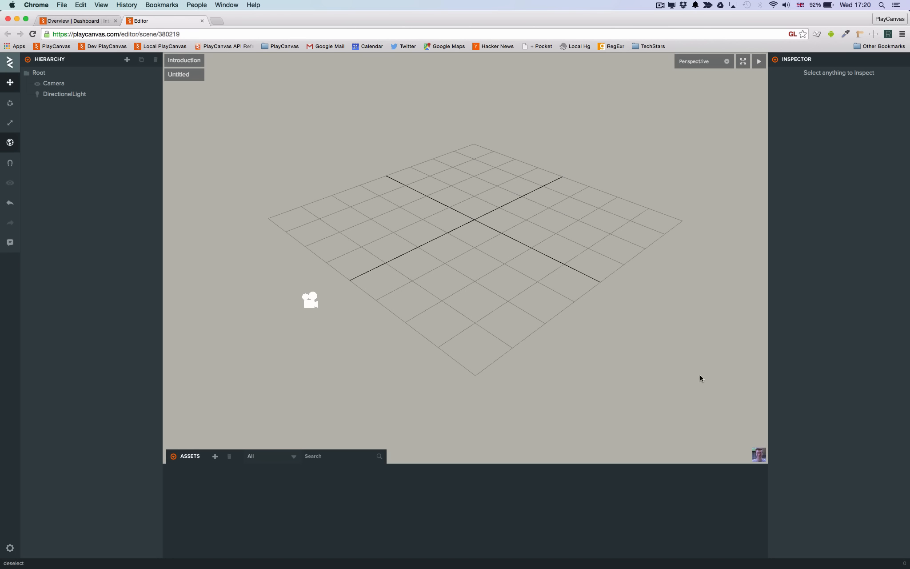
pyautogui.moveTo(699, 365)
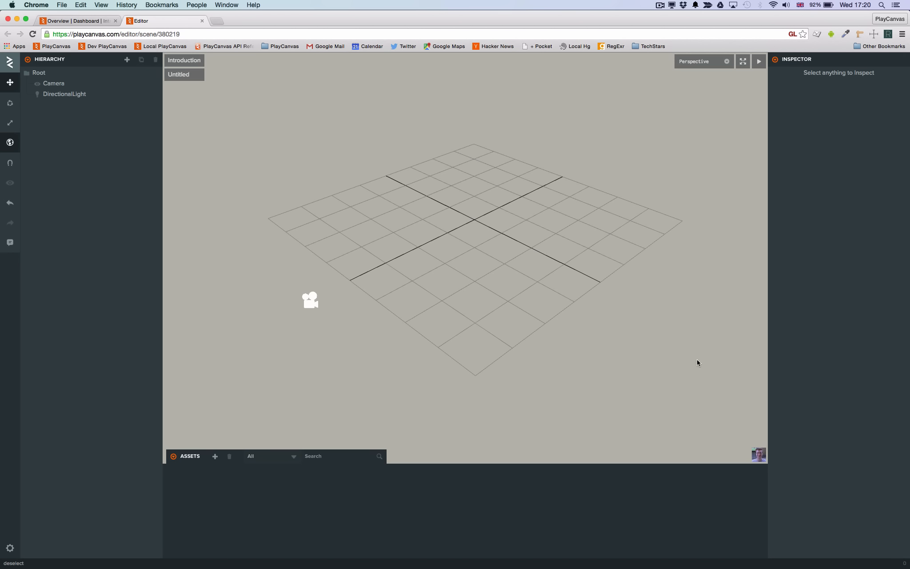
pyautogui.moveTo(680, 346)
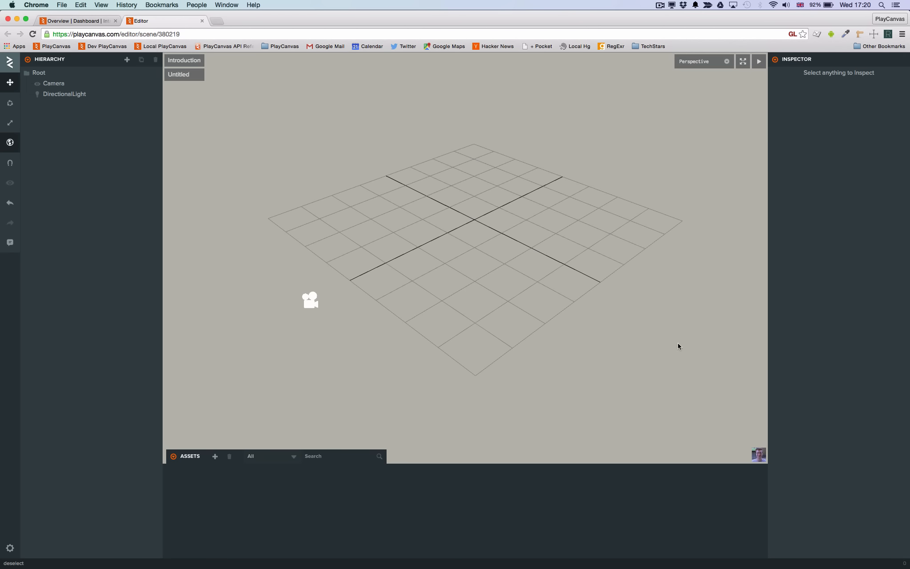
pyautogui.moveTo(529, 286)
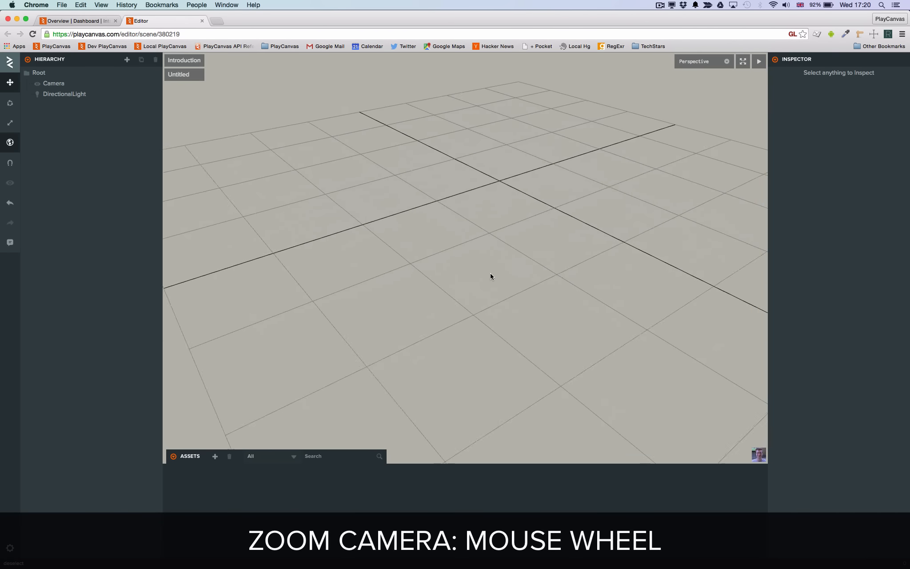
# - Select the Camera entity, then add a new Box entity and frame it in the viewport
pyautogui.scroll(-3)
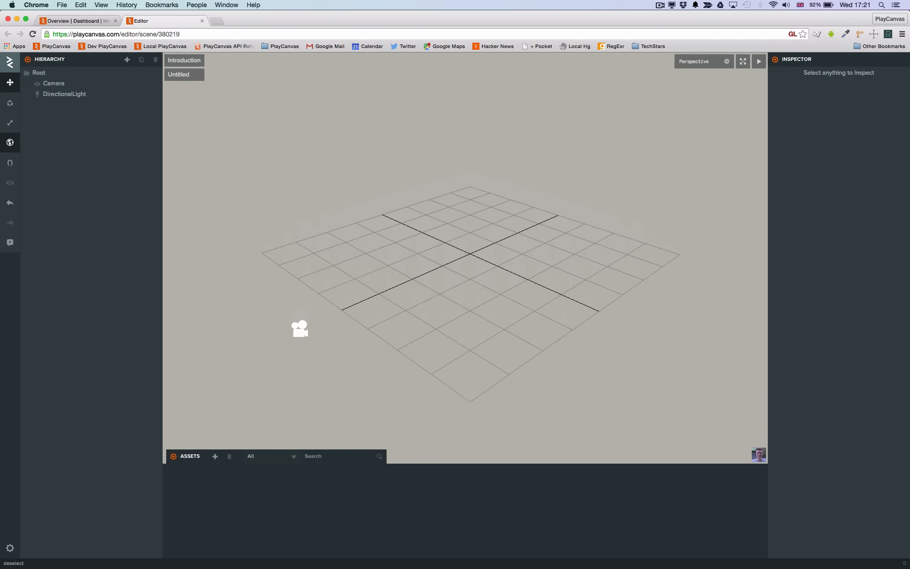
pyautogui.moveTo(439, 291)
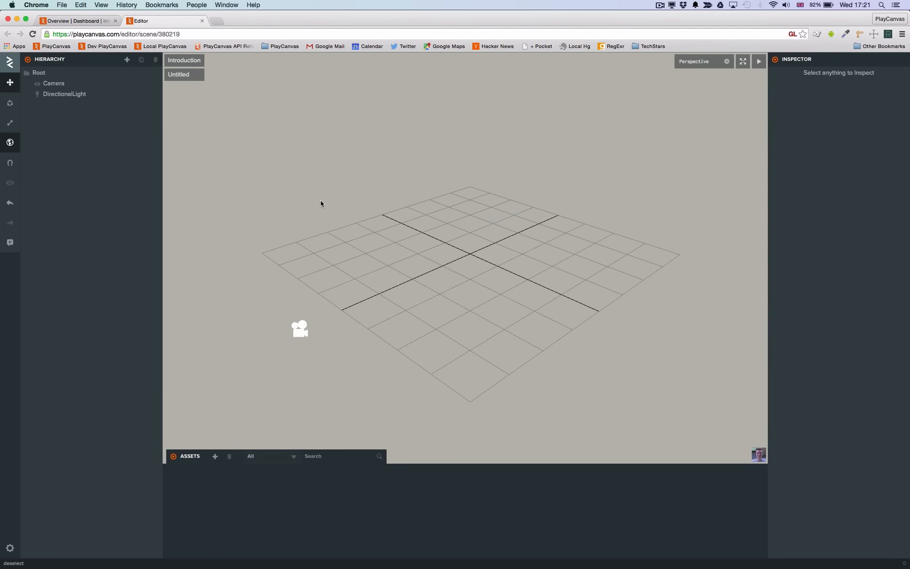
pyautogui.click(53, 82)
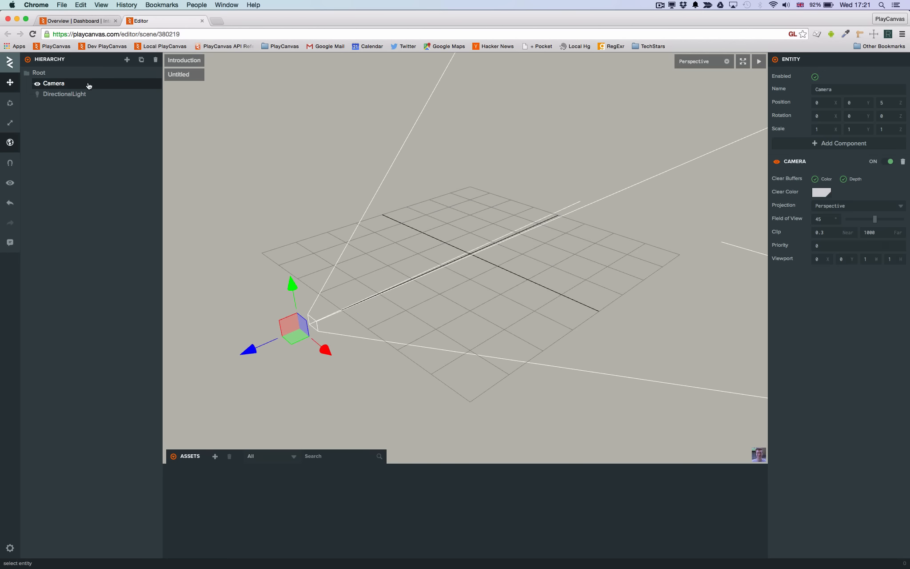
pyautogui.moveTo(282, 301)
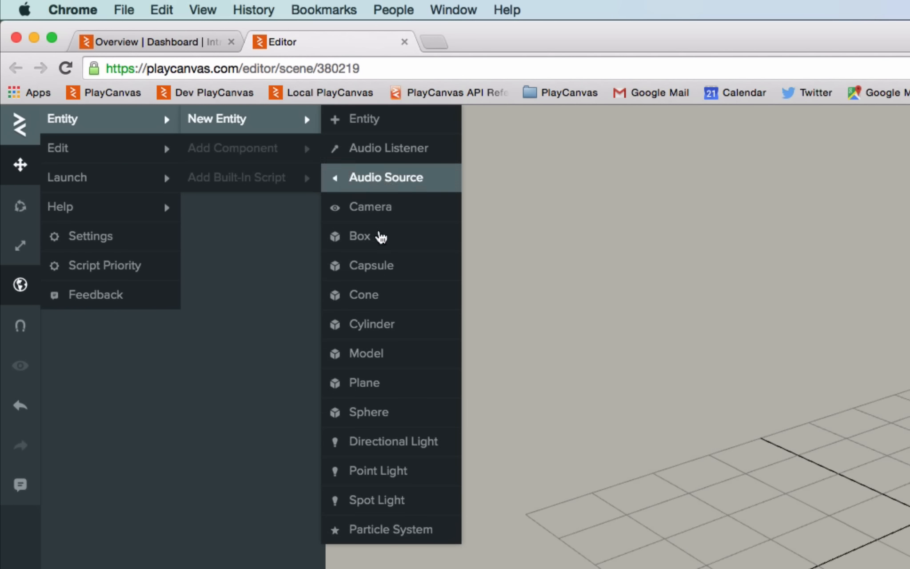
pyautogui.click(359, 236)
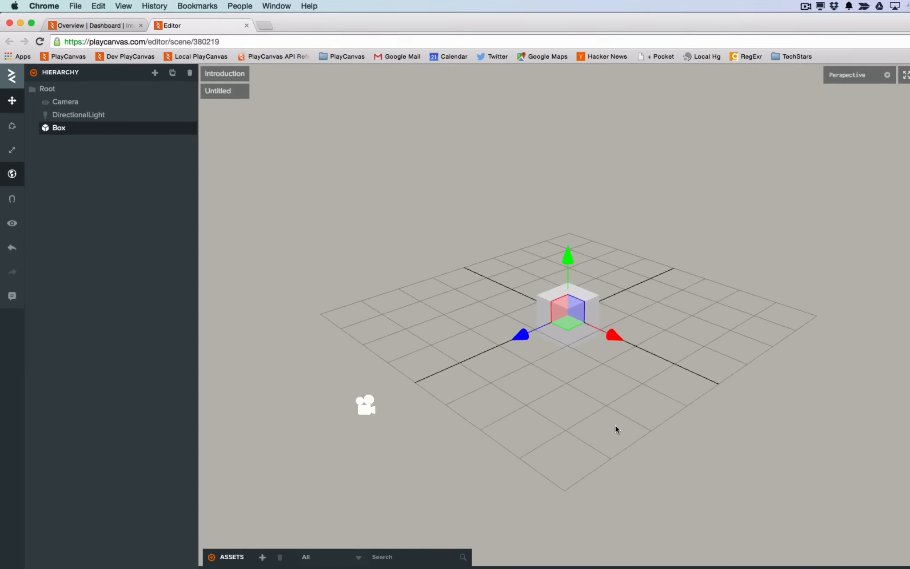
pyautogui.press('f')
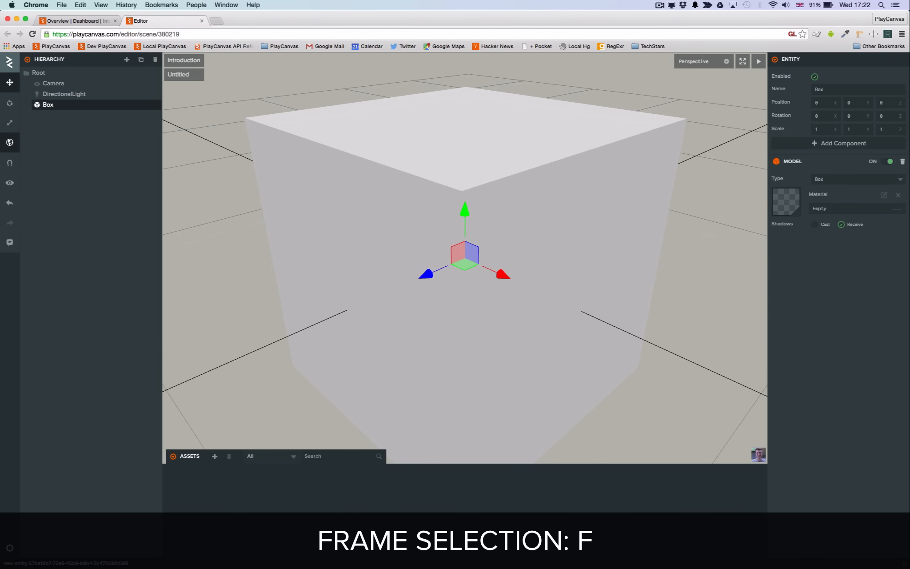
# - Frame the Box again and switch from the translate gizmo to the Rotate tool
pyautogui.press('f')
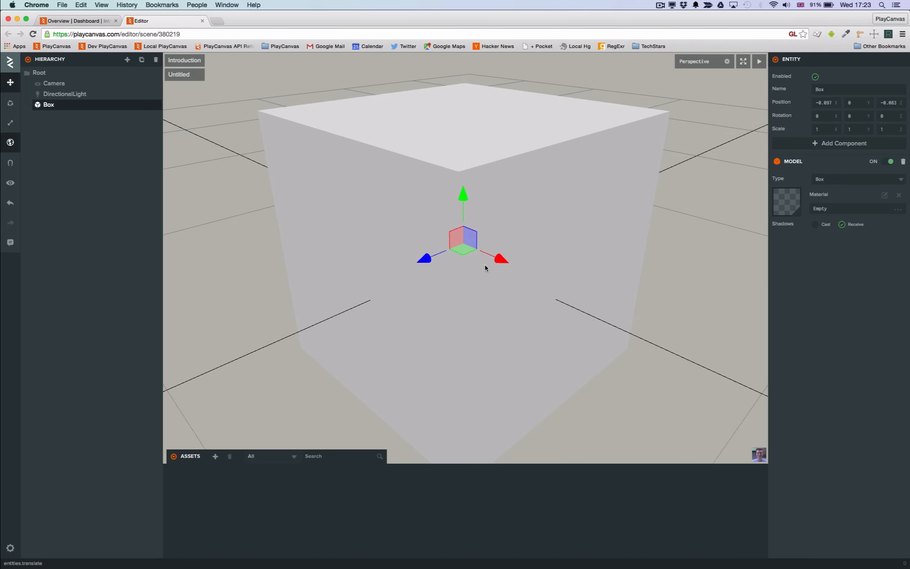
pyautogui.click(10, 103)
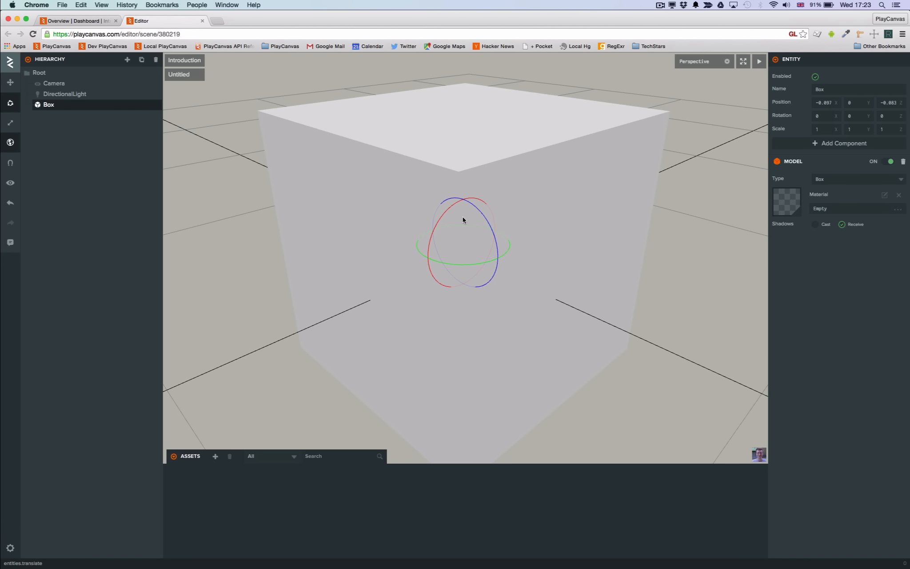